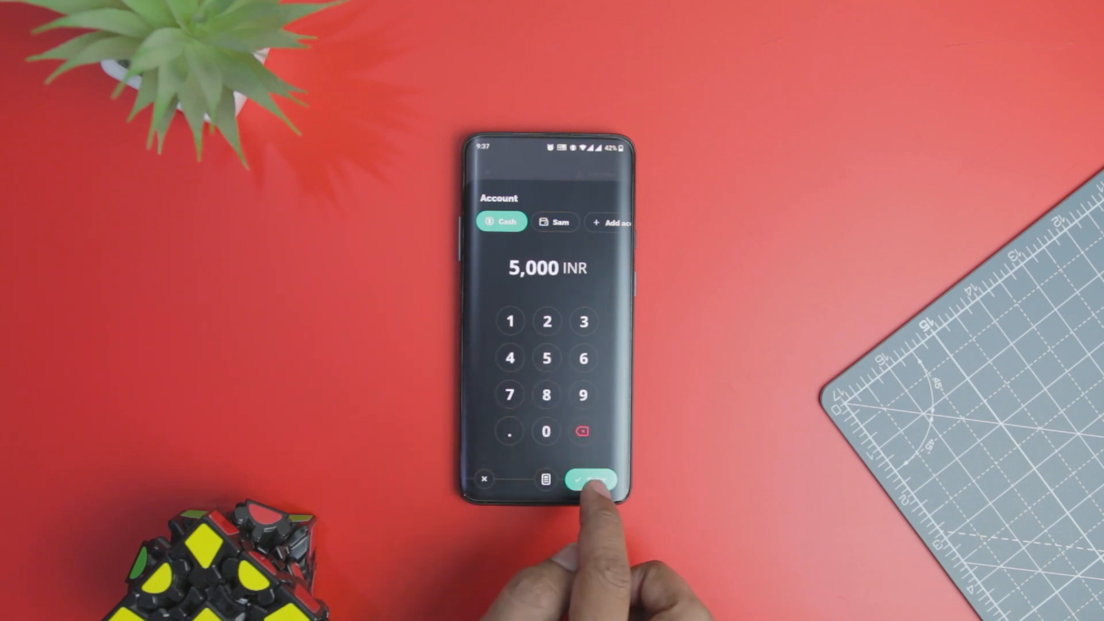
Save the 5,000 INR Cash account entry in Wallet
{"action": "left_click", "coordinate": [591, 479]}
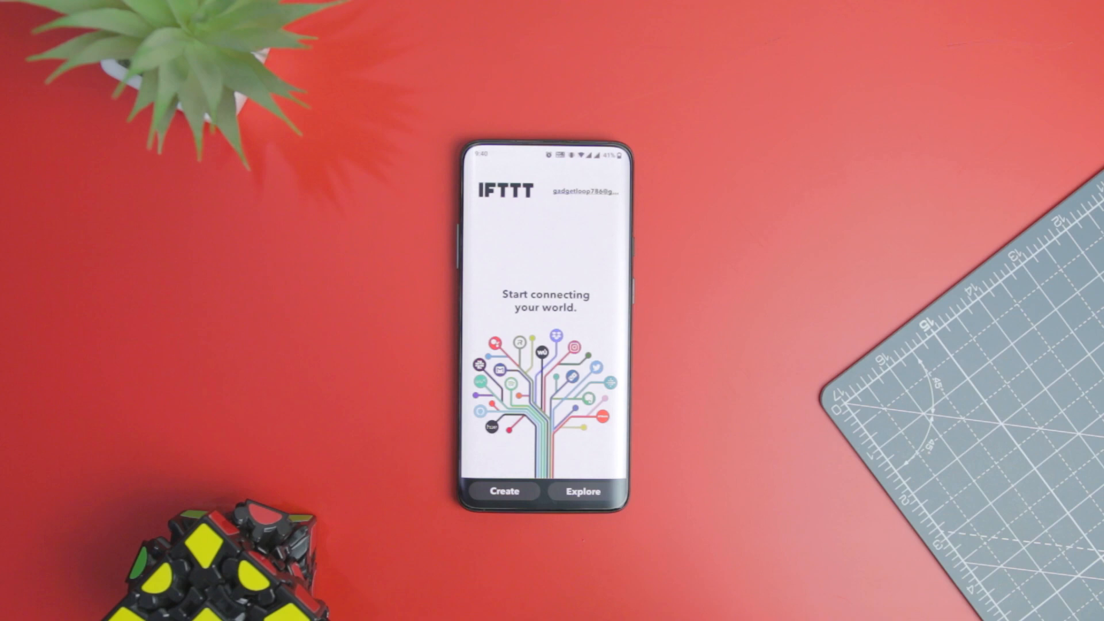
Browse IFTTT Explore to Spotify and open the liked-videos-to-Spotify-playlist applet
{"action": "left_click", "coordinate": [583, 491]}
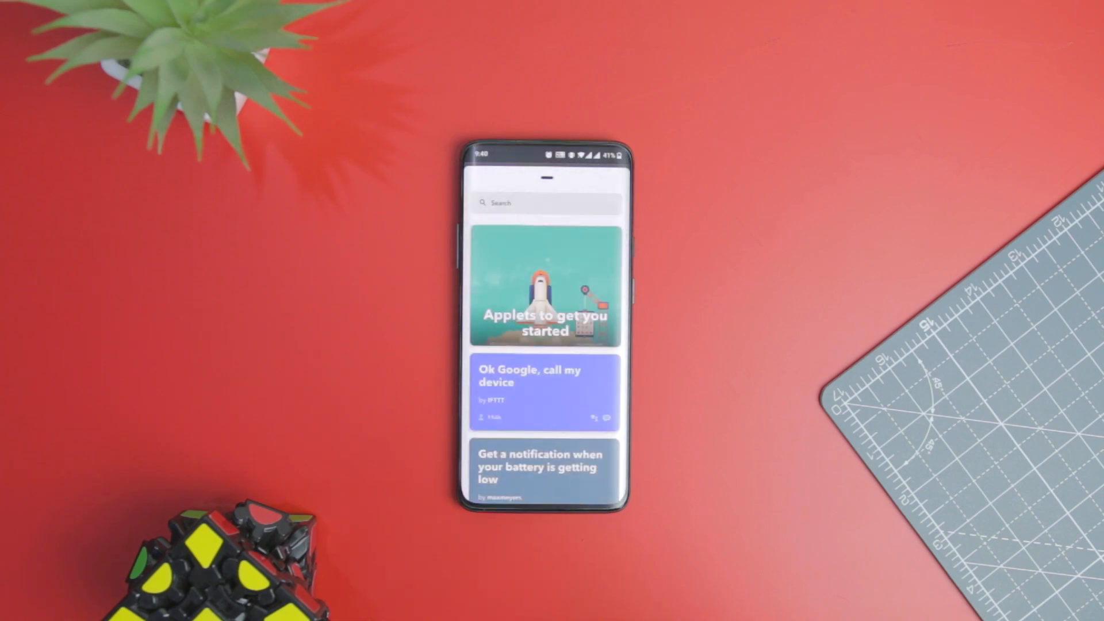
{"action": "scroll", "scroll_direction": "down", "scroll_amount": 3}
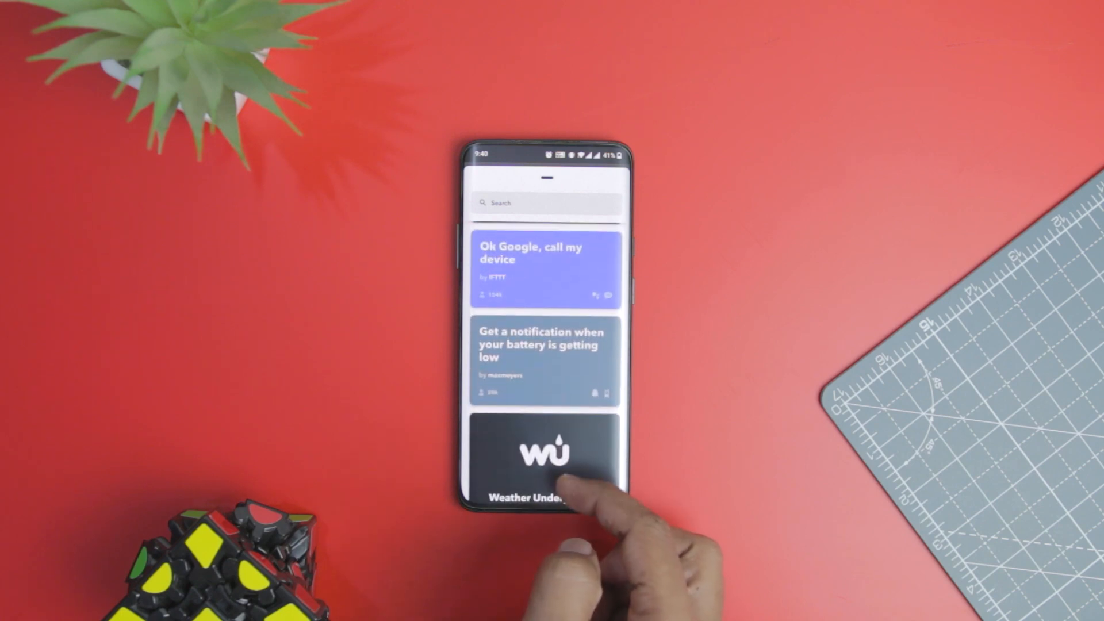
{"action": "scroll", "scroll_direction": "down", "scroll_amount": 3}
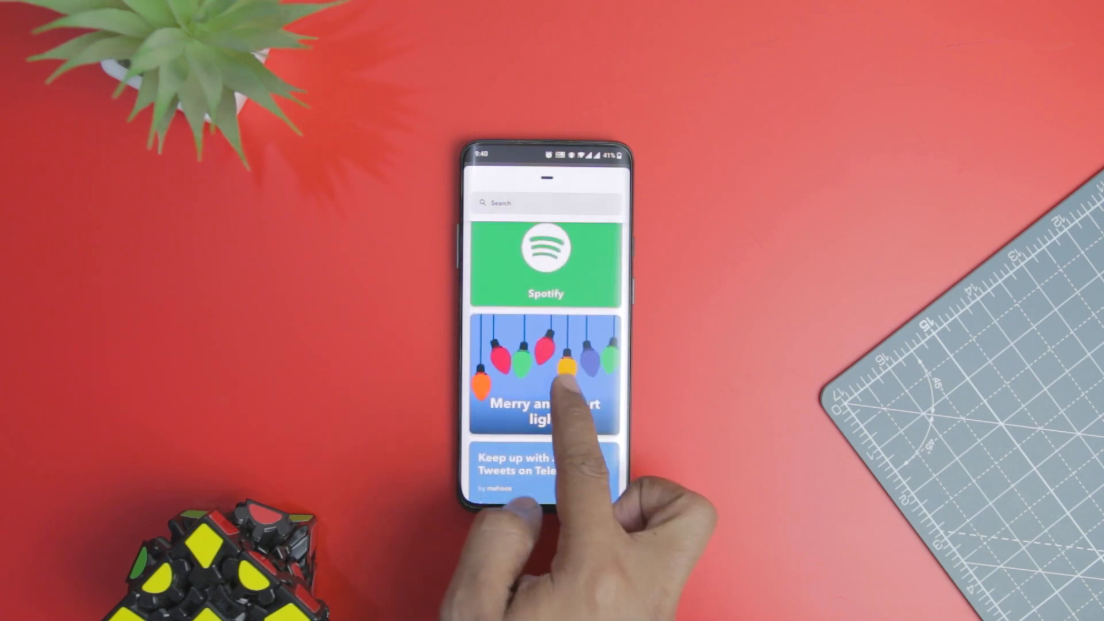
{"action": "left_click", "coordinate": [546, 258]}
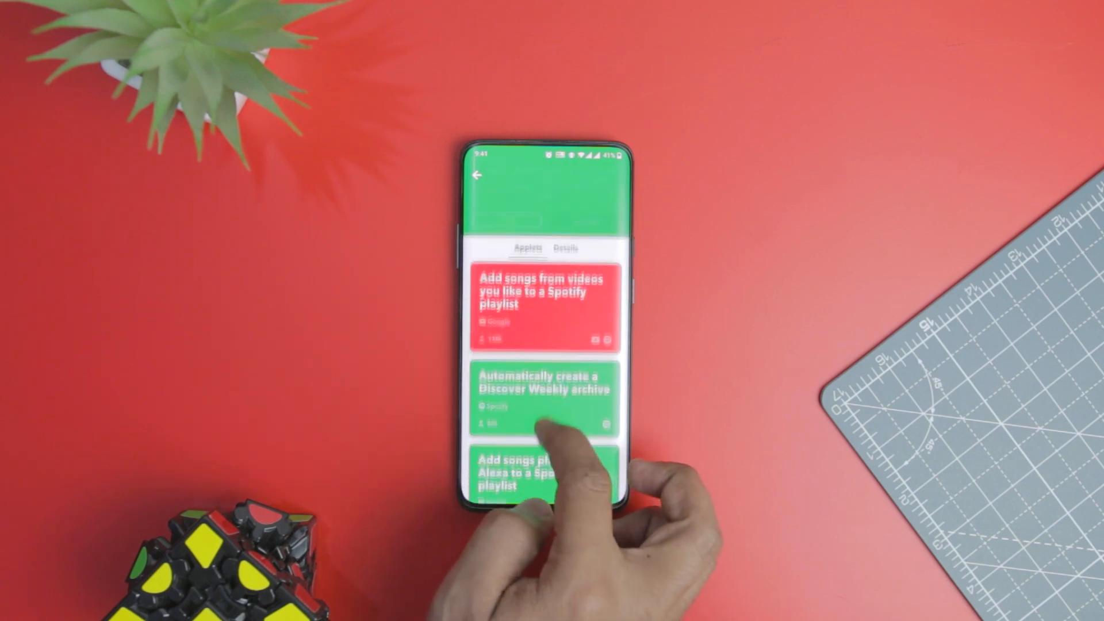
{"action": "scroll", "scroll_direction": "down", "scroll_amount": 3}
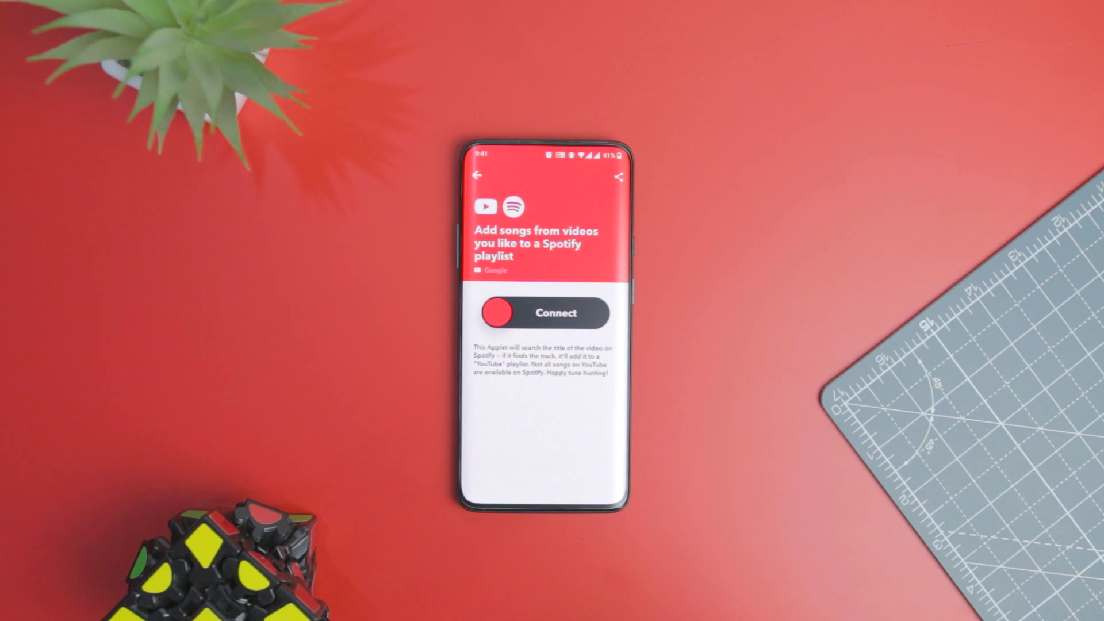
{"action": "left_click", "coordinate": [545, 313]}
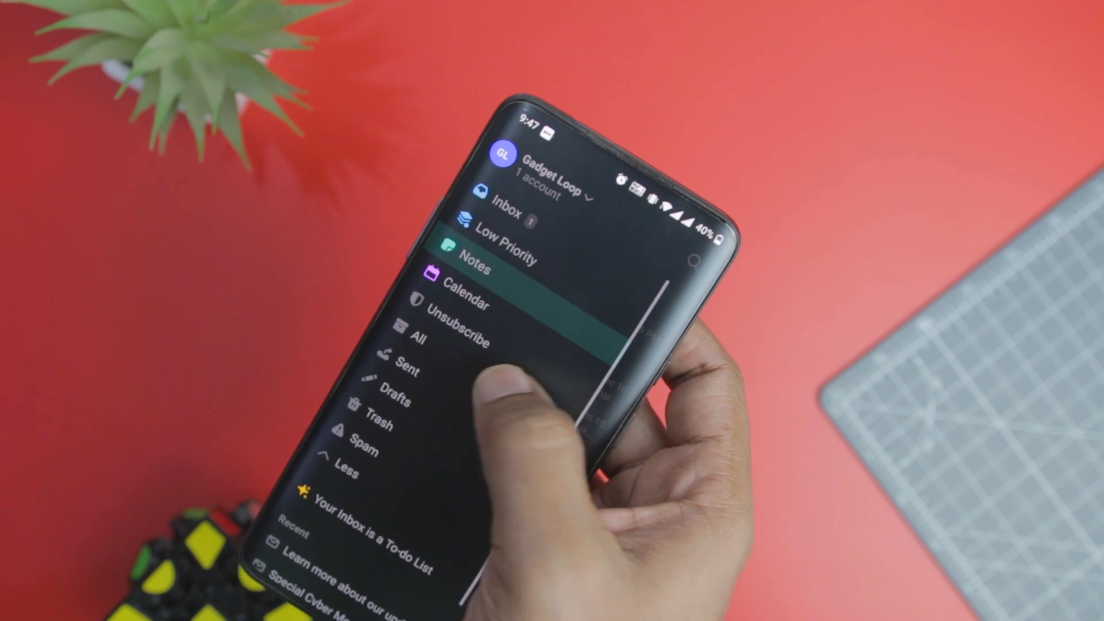
Open Twobird's Low Priority folder and scroll through its messages
{"action": "left_click", "coordinate": [506, 240]}
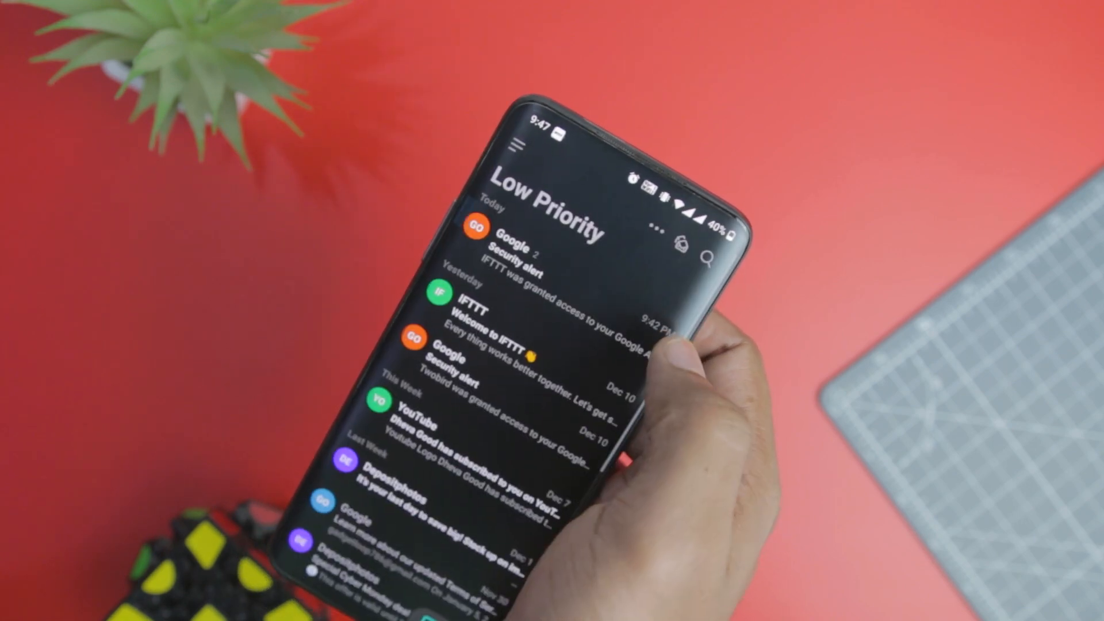
{"action": "scroll", "scroll_direction": "down", "scroll_amount": 3}
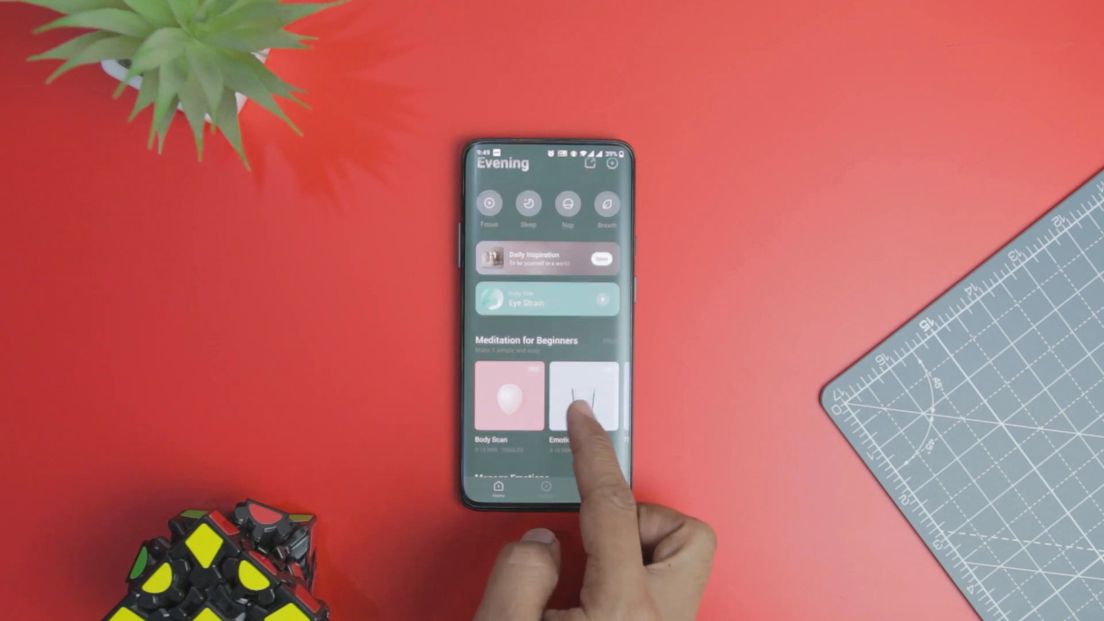
Start a Tide sleep session with an 08:11 AM alarm
{"action": "scroll", "scroll_direction": "down", "scroll_amount": 3}
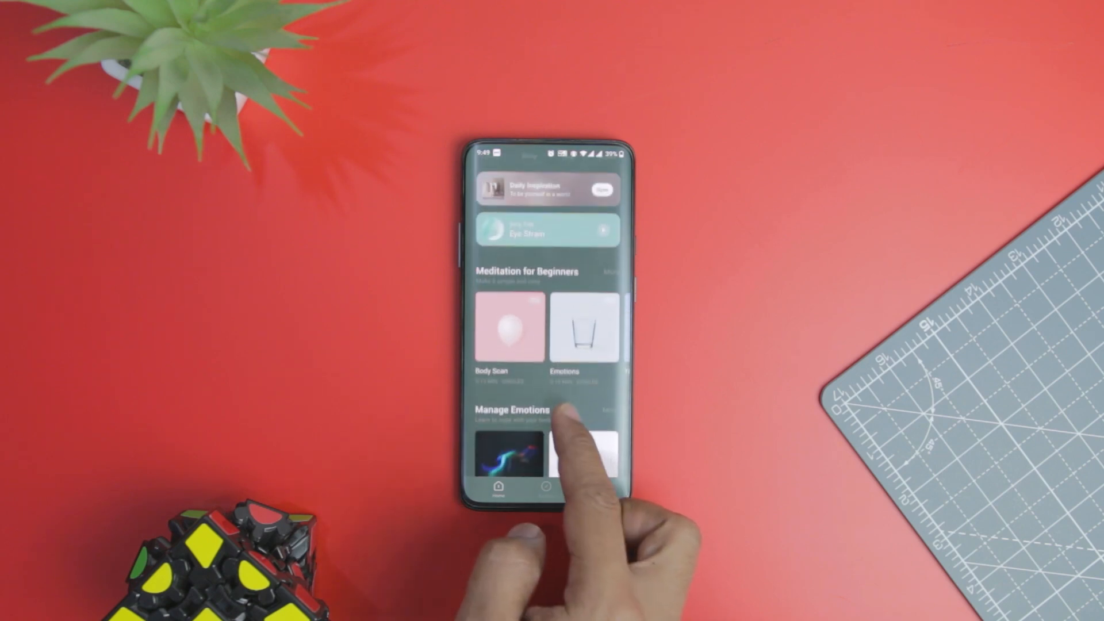
{"action": "scroll", "scroll_direction": "down", "scroll_amount": 3}
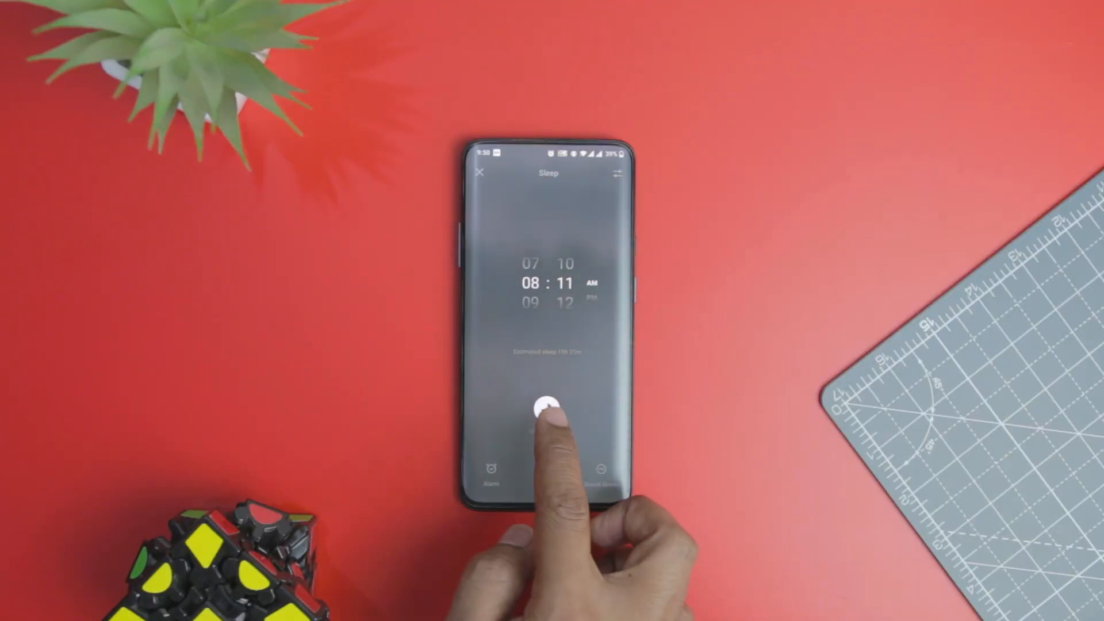
{"action": "left_click", "coordinate": [540, 406]}
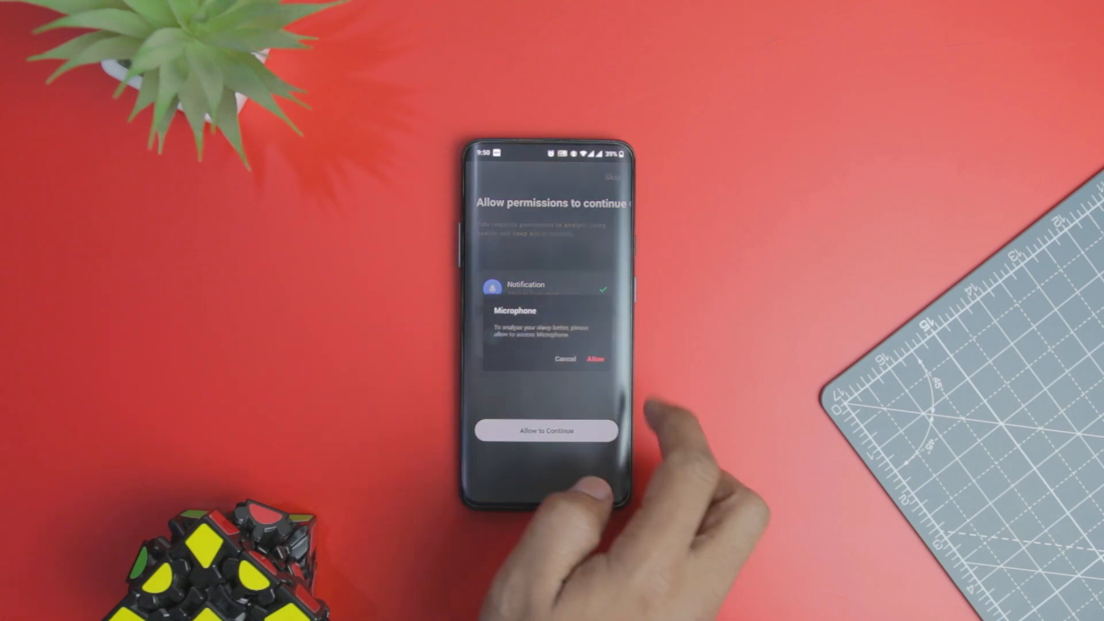